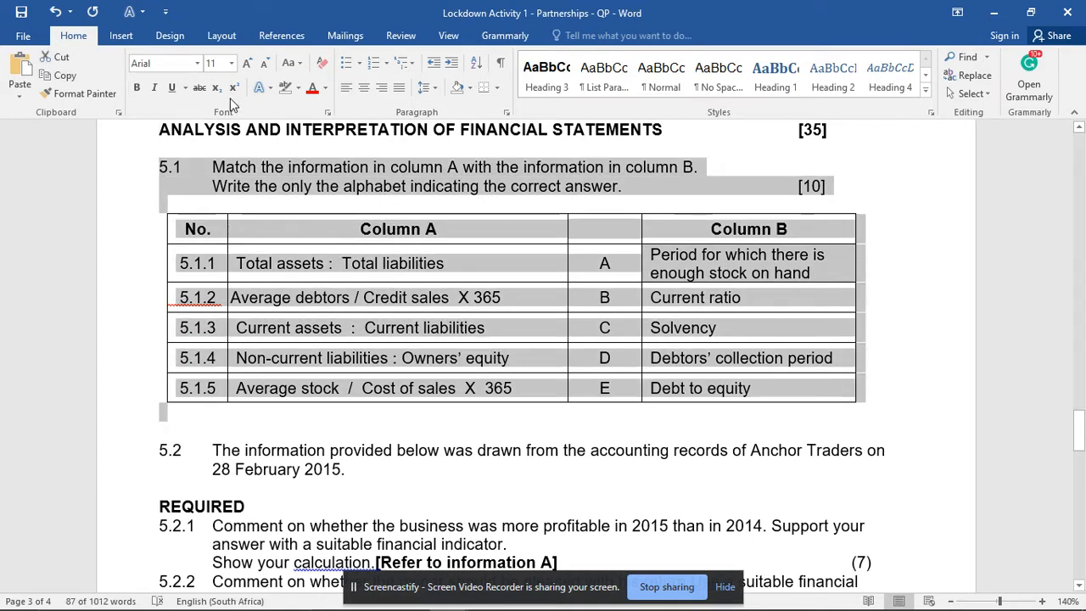
- Highlight question 5.1 with its table, then 'profitable' and 'financial indicator' in 5.2.1
click(282, 88)
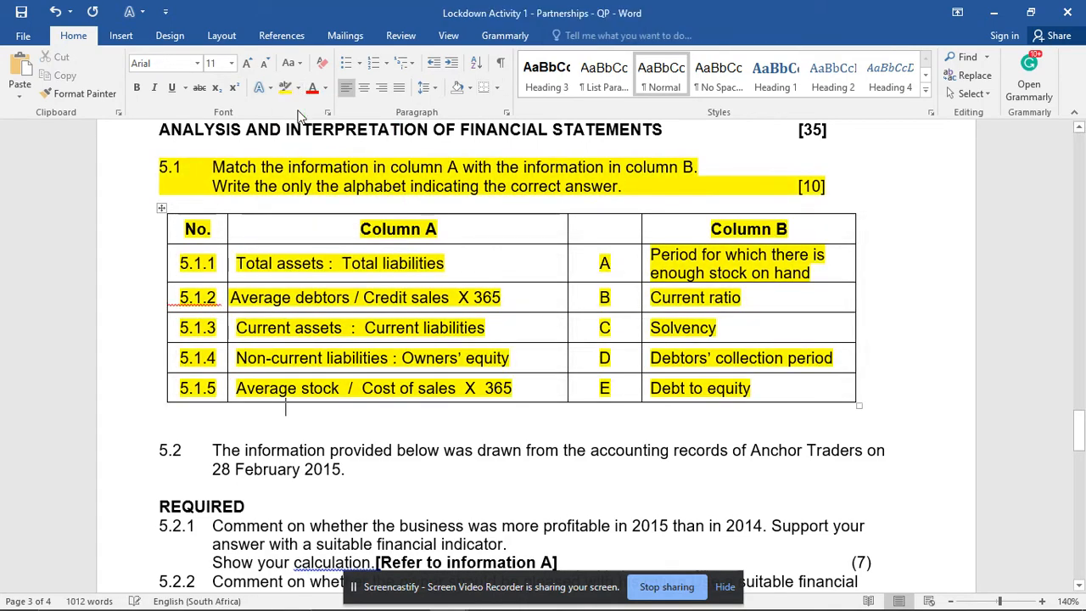
scroll(down, 3)
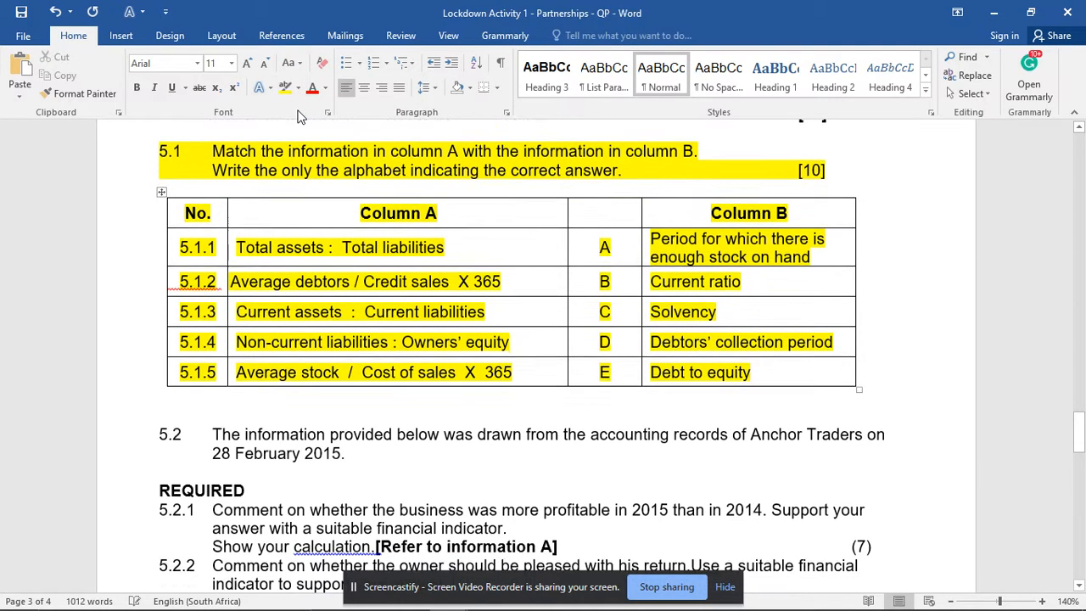
scroll(down, 3)
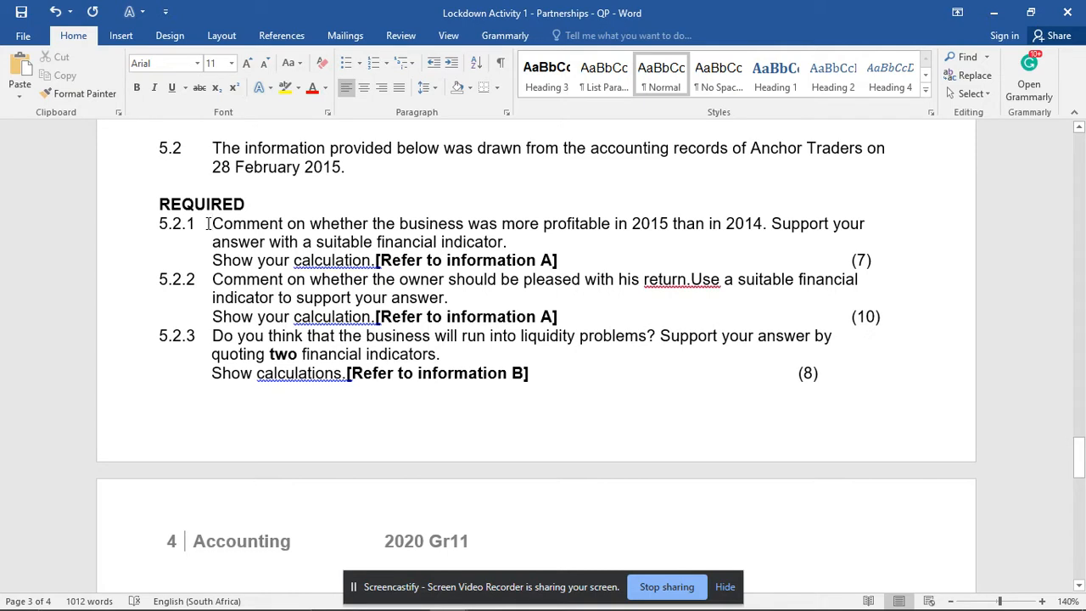
mouse_move(575, 224)
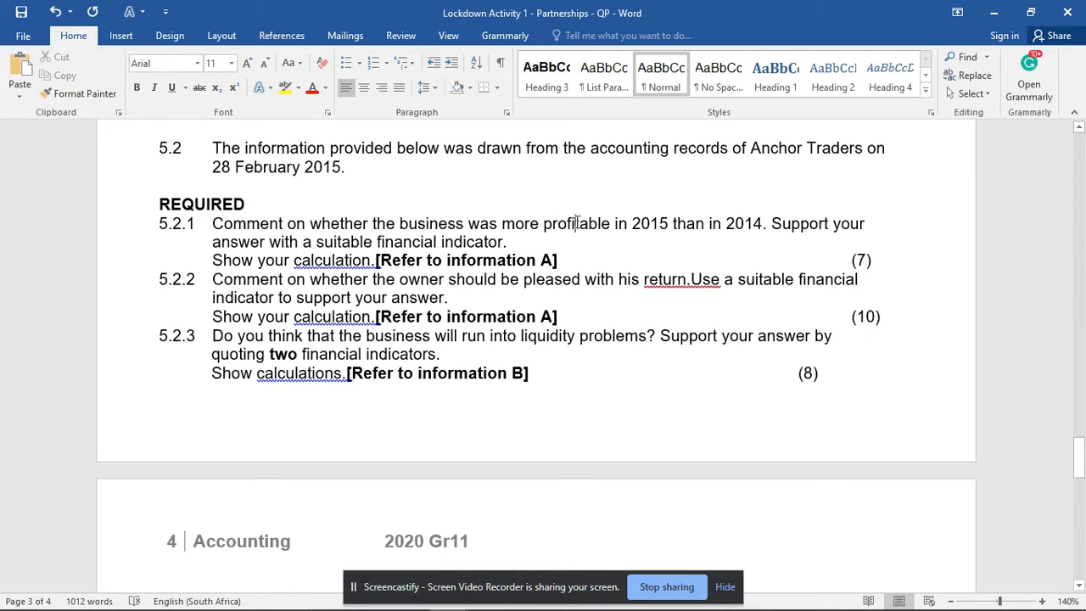
click(284, 88)
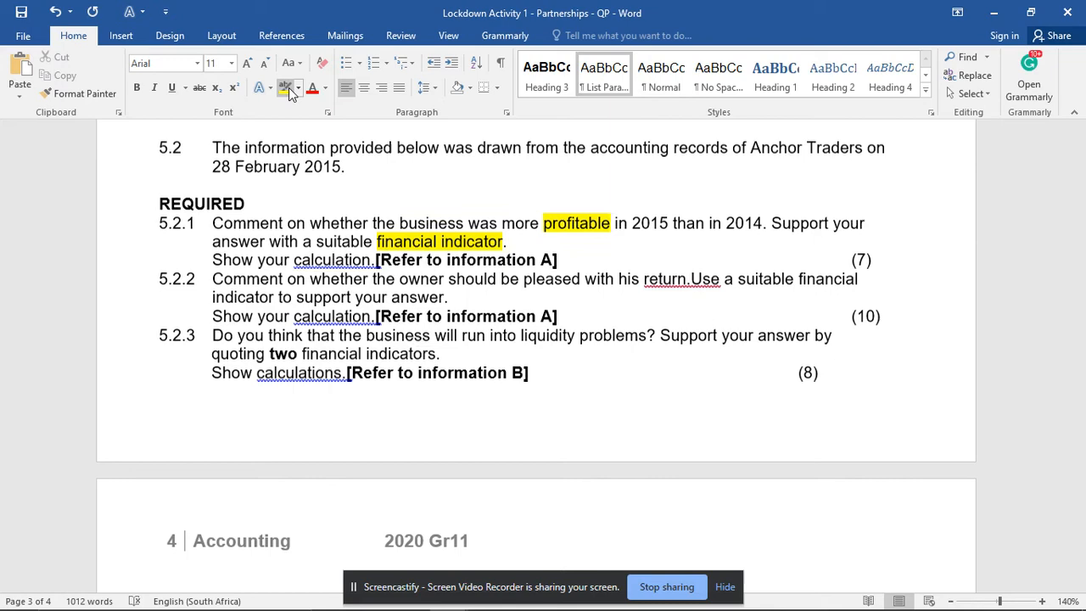
- Highlight table A's profit, mark-up and 2015 sales rows, then view the guideline's 5.1 answers C, D, B, E, A
scroll(down, 3)
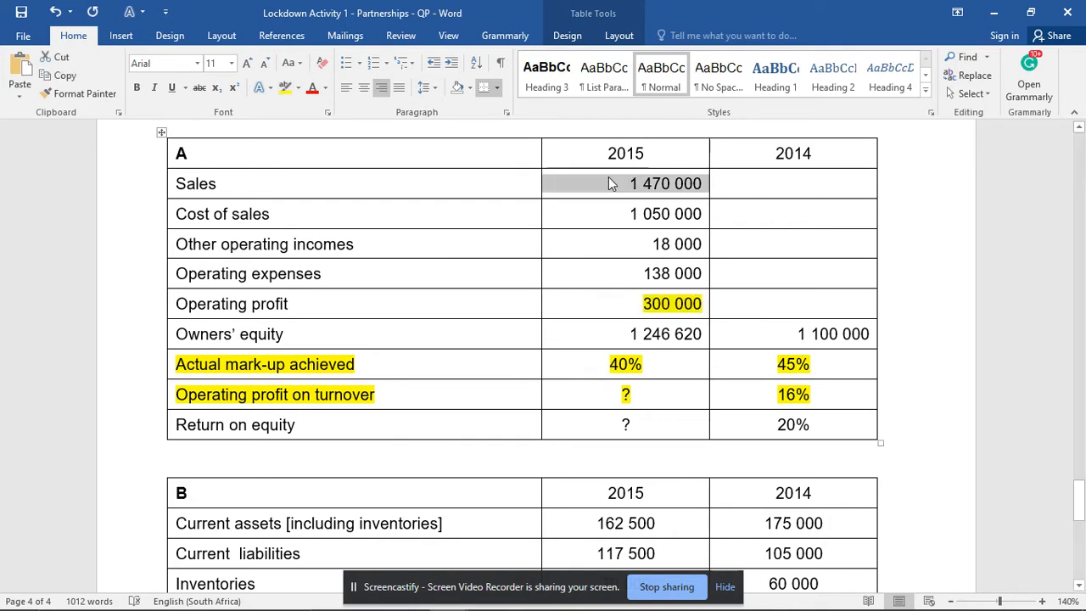
key(alt+tab)
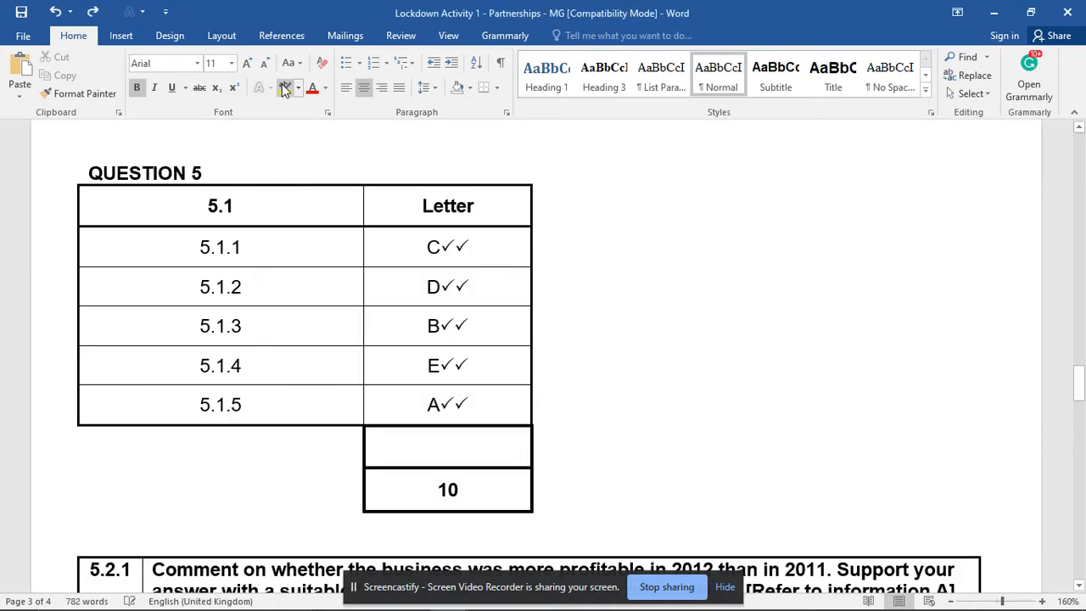
mouse_move(287, 88)
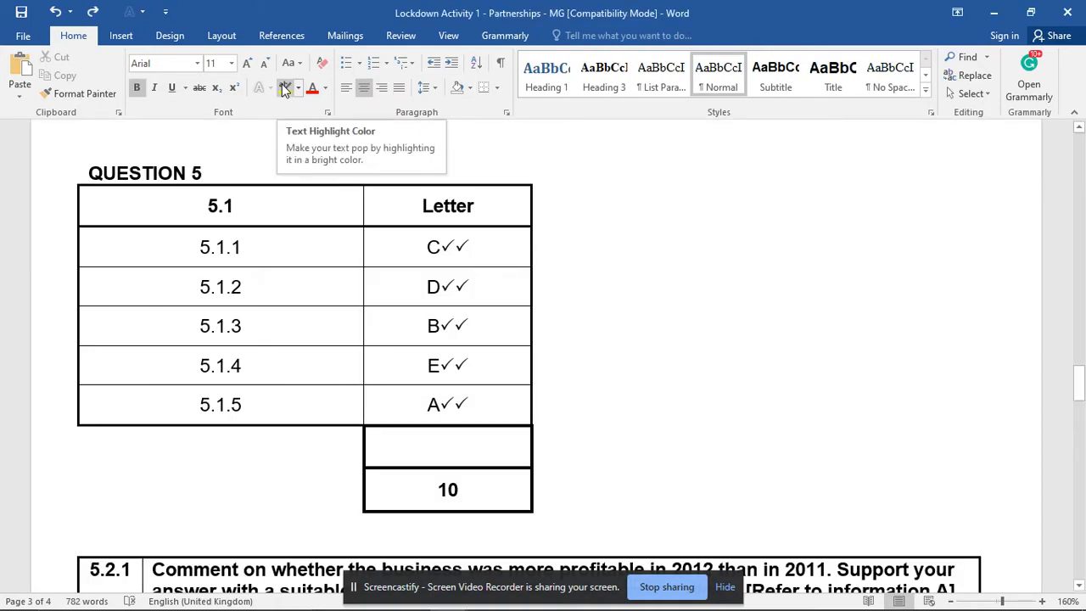
scroll(down, 3)
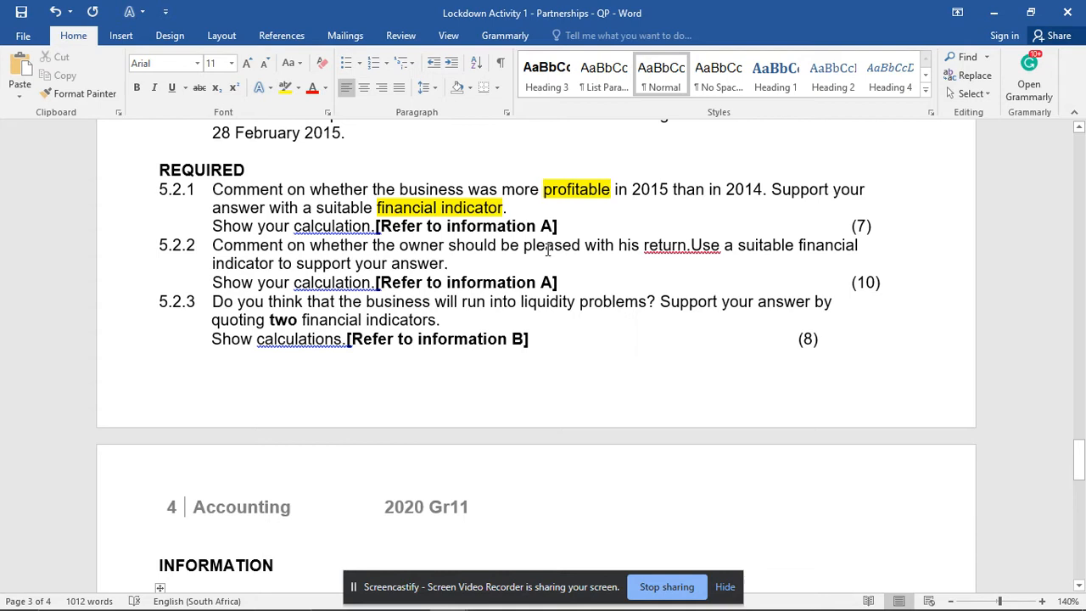
- Highlight 'return' in 5.2.2 and table A's return on equity and owners' equity rows
double_click(665, 244)
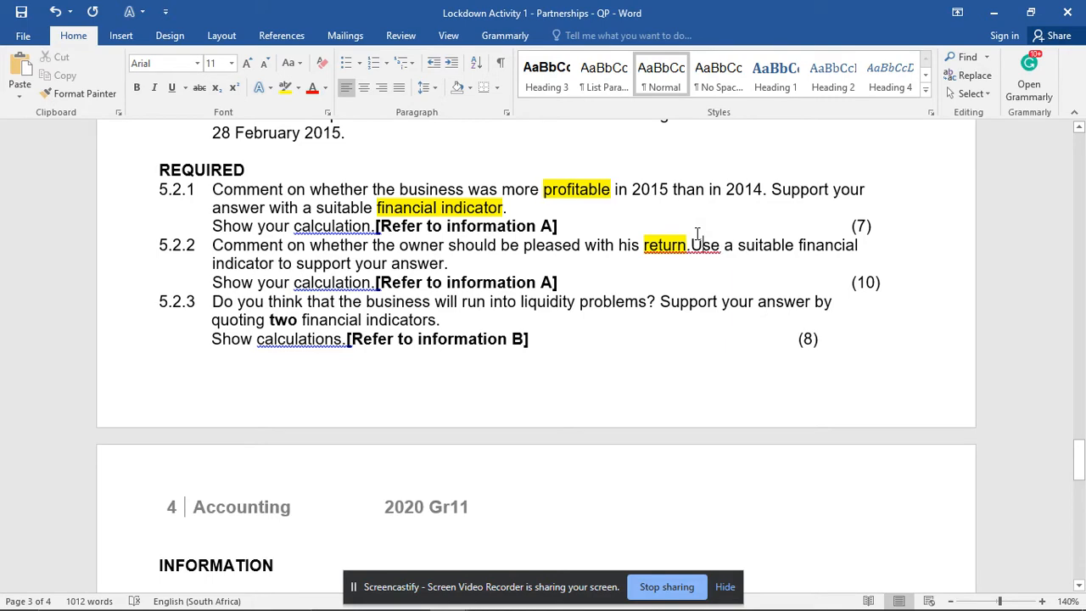
scroll(down, 3)
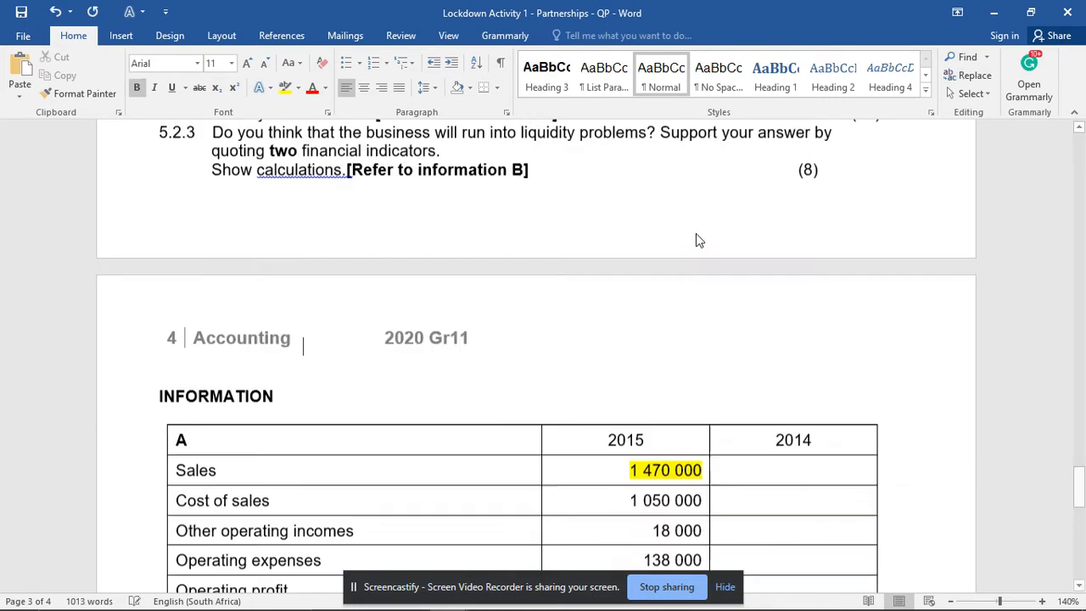
scroll(down, 3)
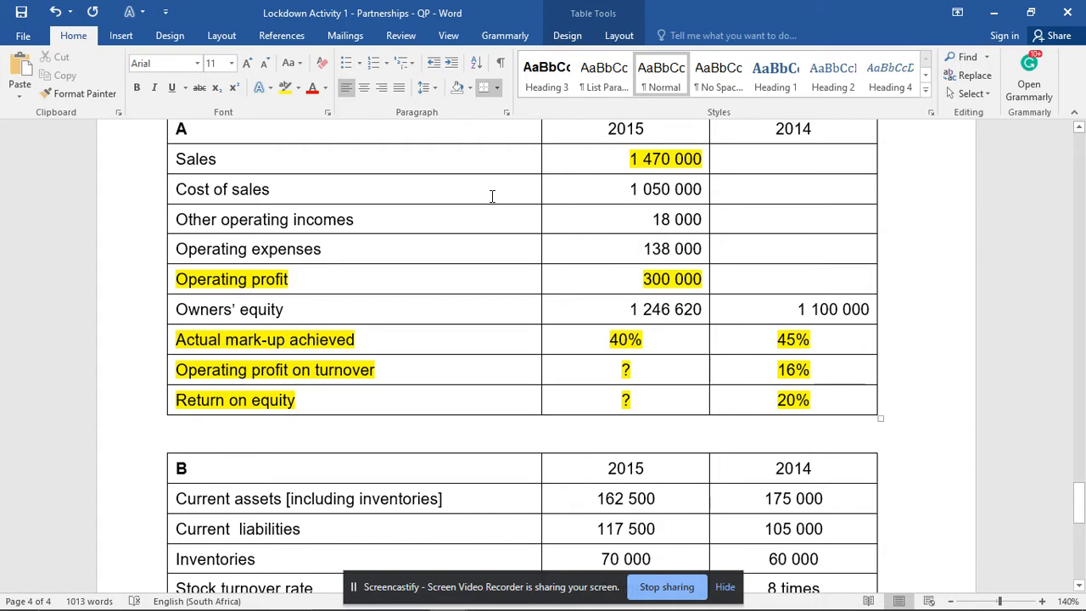
mouse_move(622, 306)
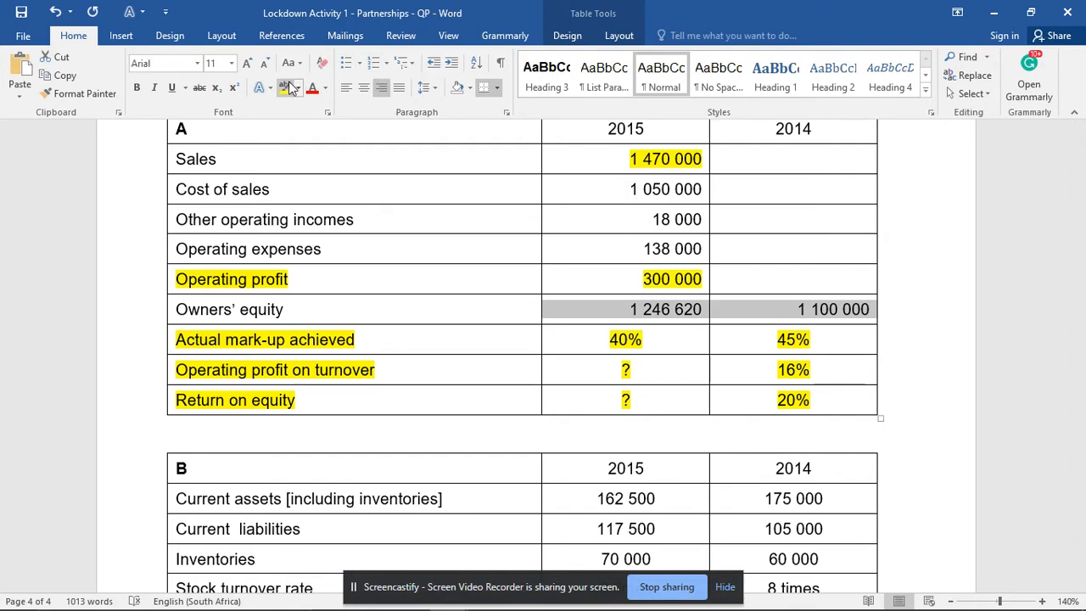
key(alt+tab)
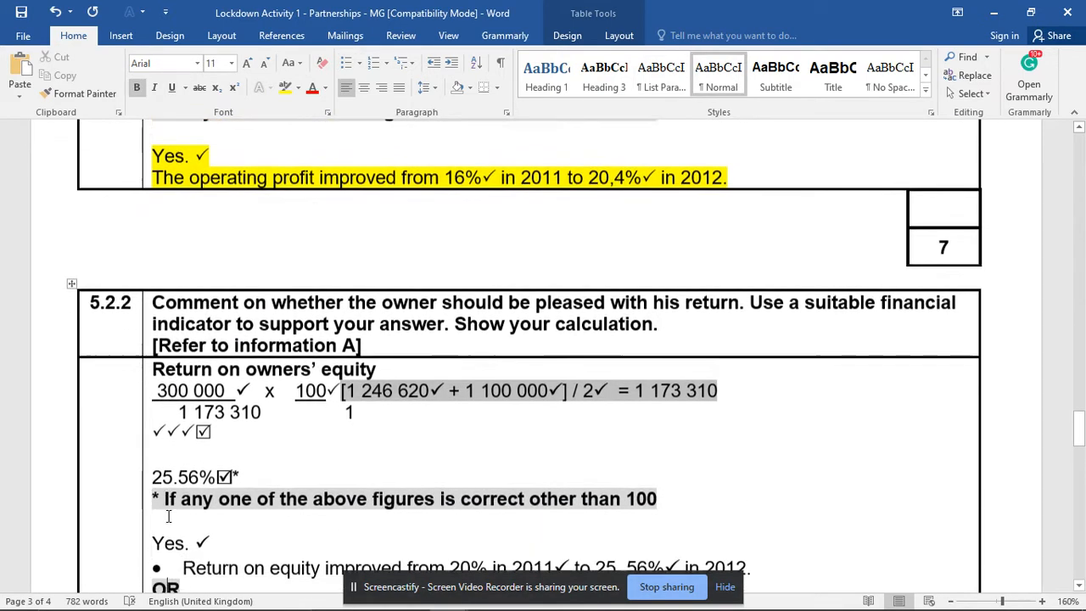
- Highlight the guideline's 5.2.2 calculation, 25.56%, 'Yes', the improvement bullet and the exceeds-8% phrase
scroll(down, 3)
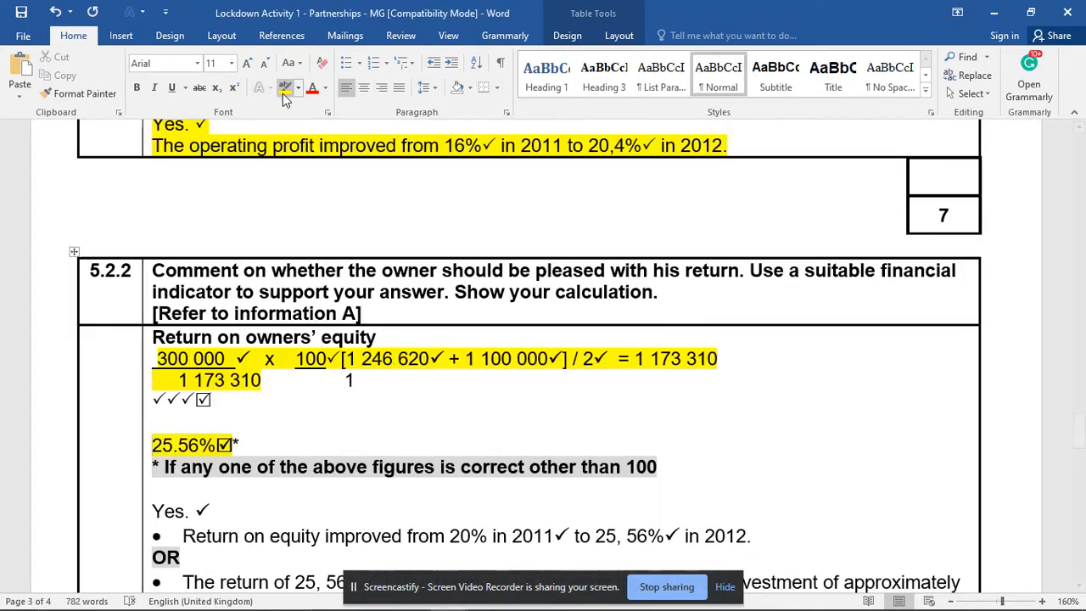
scroll(down, 3)
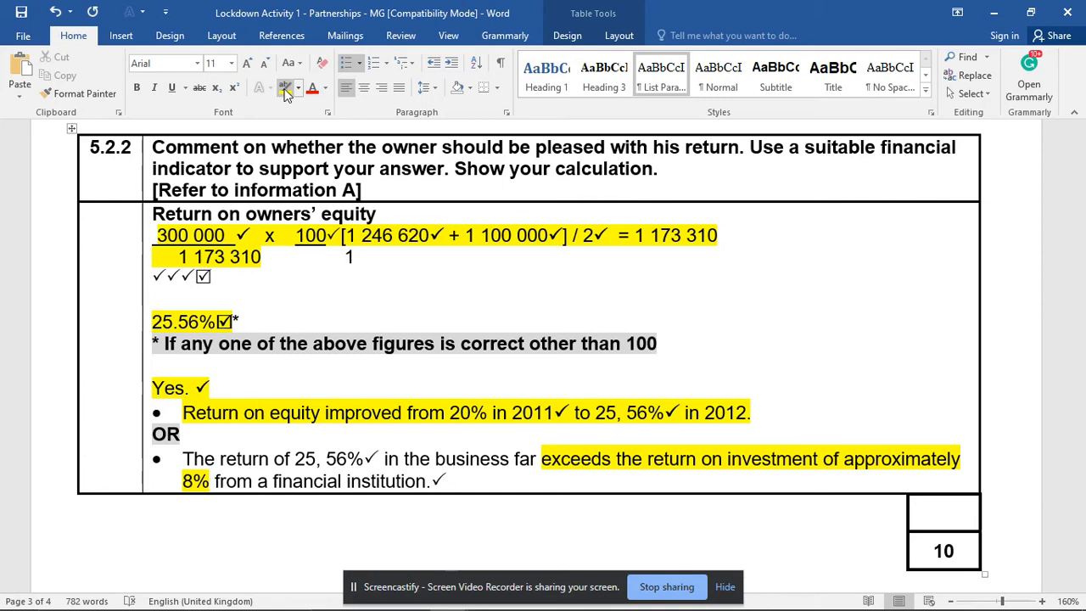
scroll(down, 3)
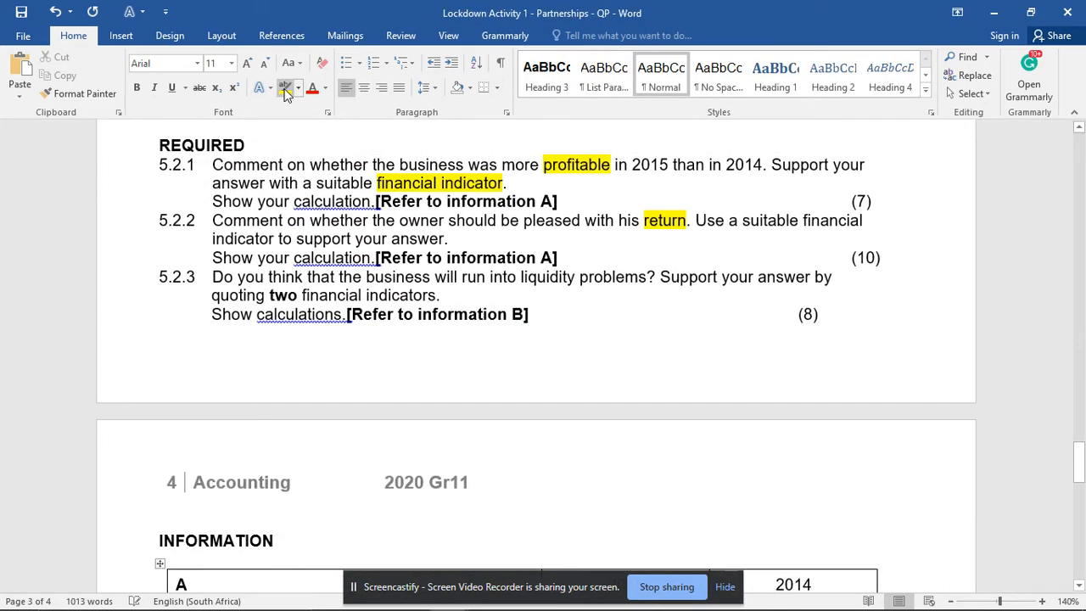
- Highlight 'liquidity' and 'two' in 5.2.3 and table B's stock turnover rate and acid test ratio rows
double_click(550, 276)
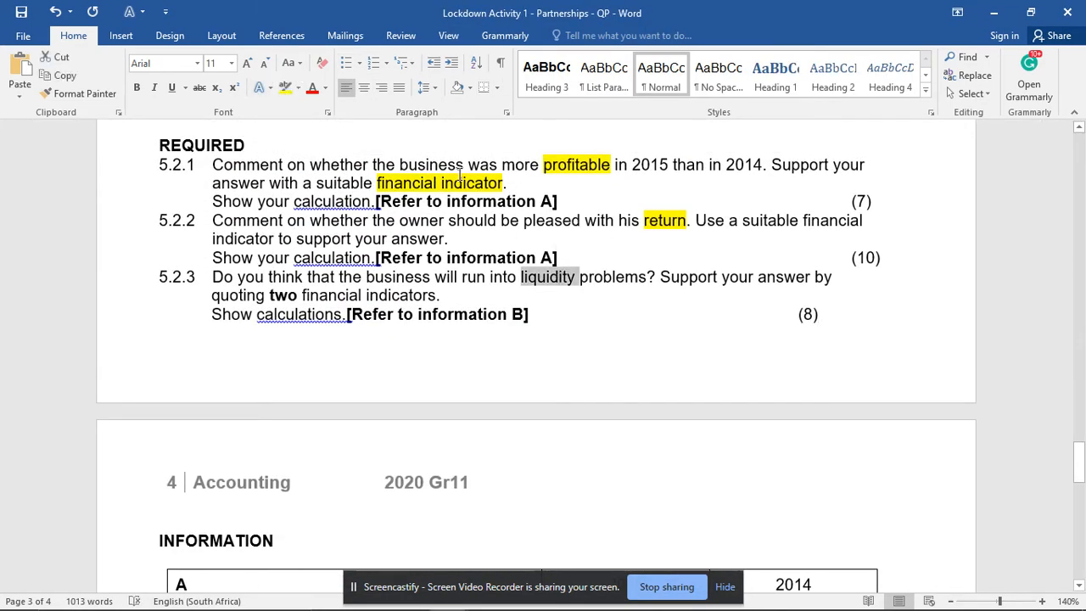
double_click(546, 277)
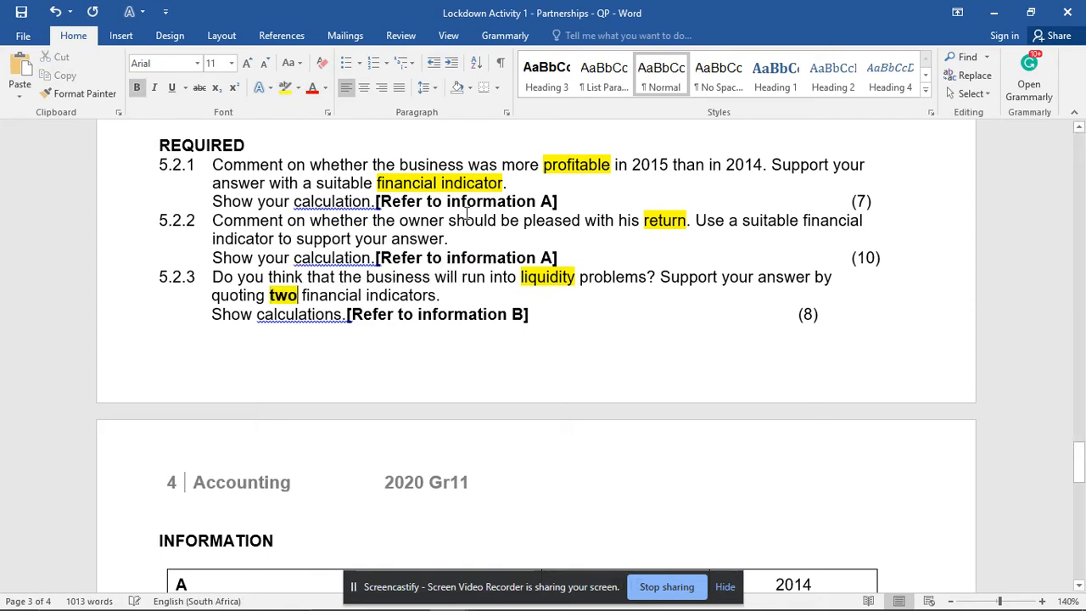
scroll(down, 3)
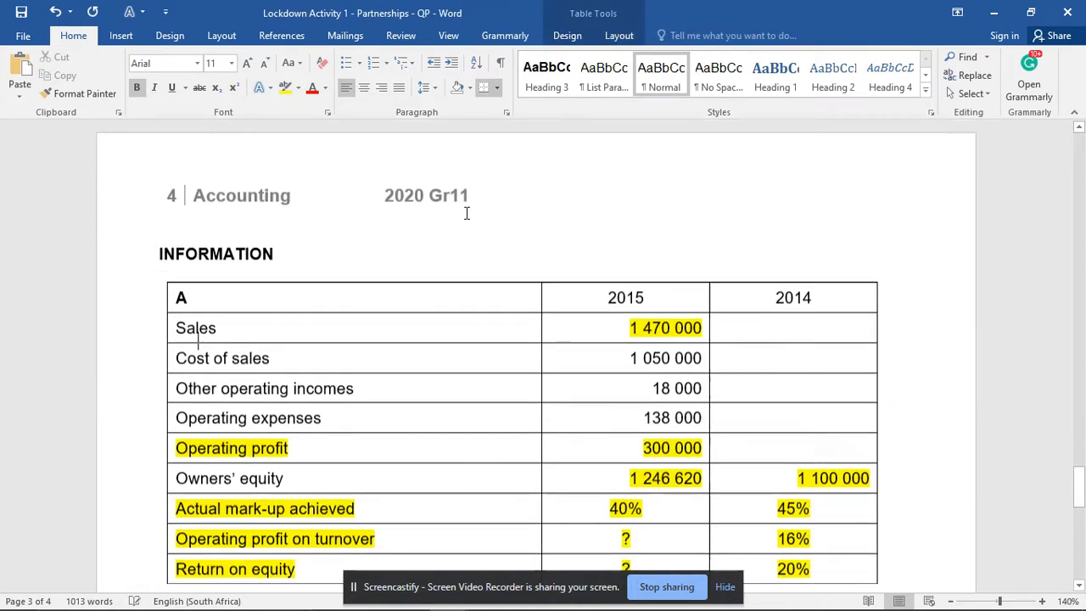
scroll(down, 3)
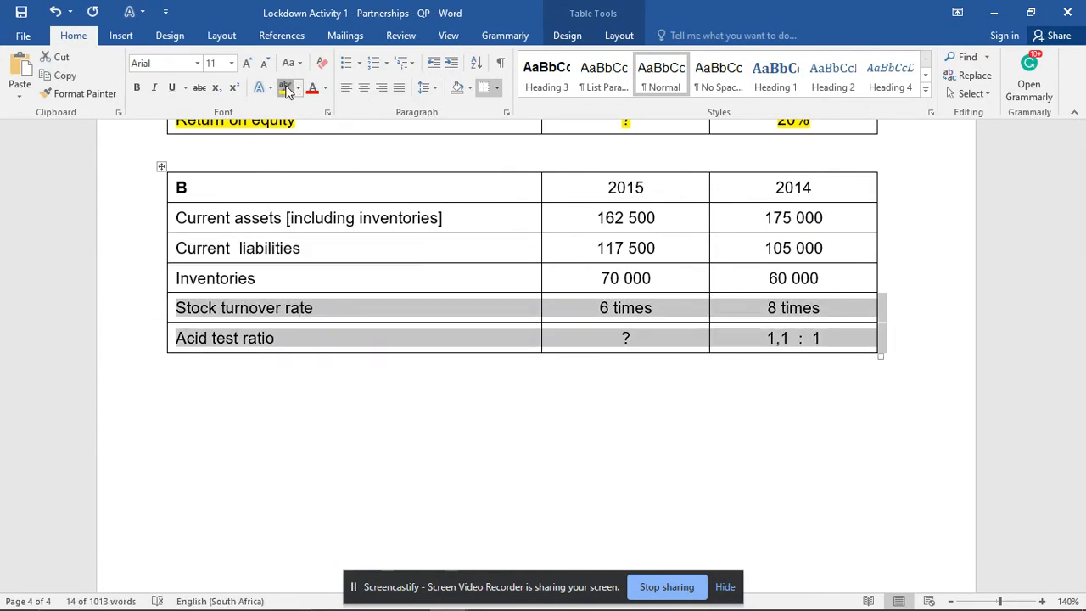
click(287, 88)
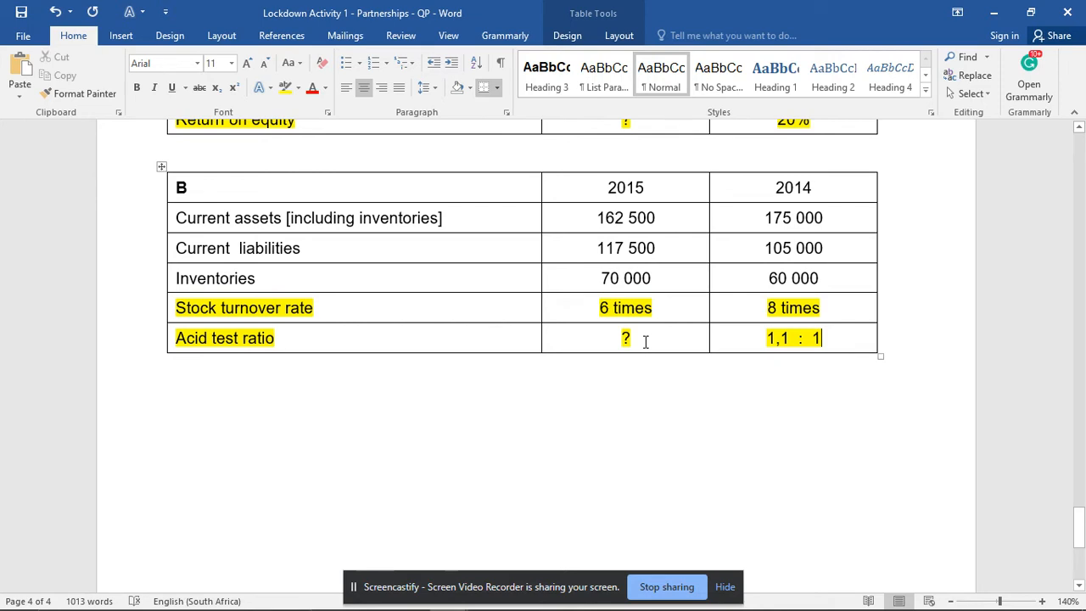
mouse_move(594, 217)
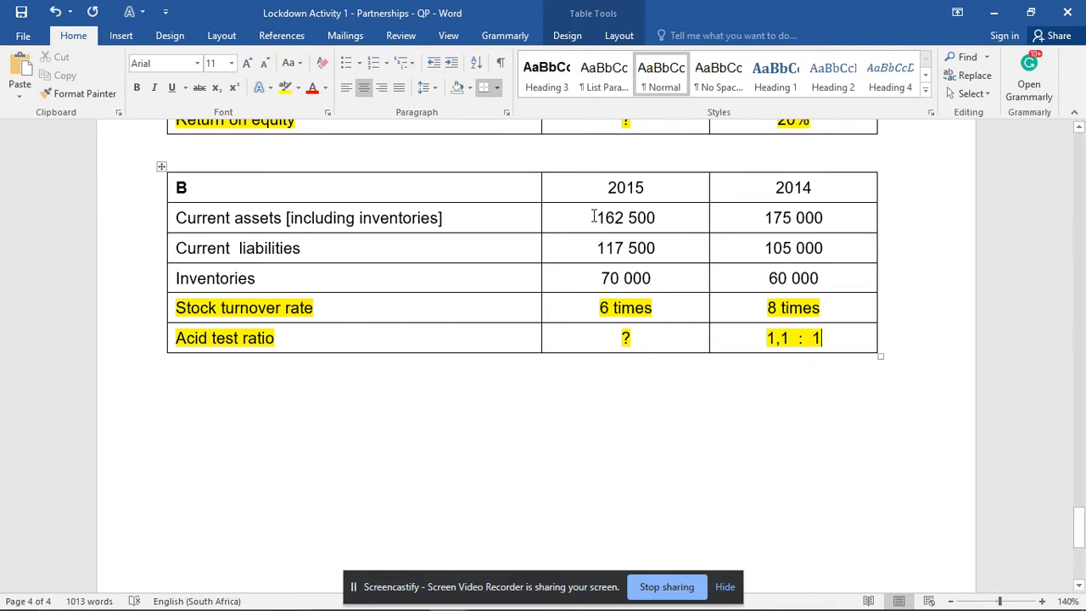
drag(595, 218, 655, 217)
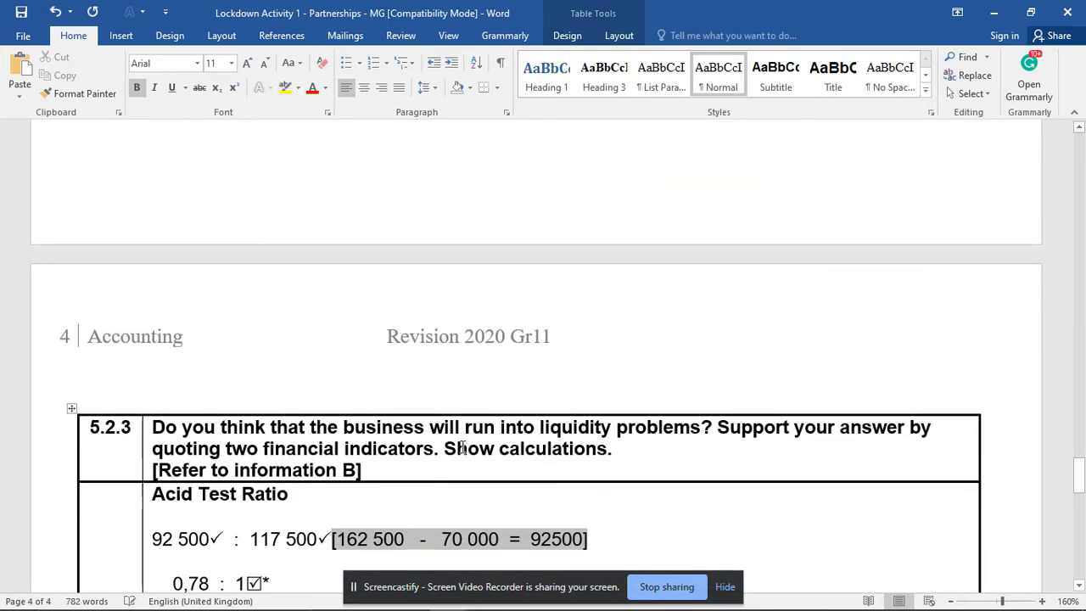
- Highlight the 5.2.3 acid test calculation, 0,78 : 1, 'Yes', the liquidity-problems phrase and both indicator bullets
scroll(down, 3)
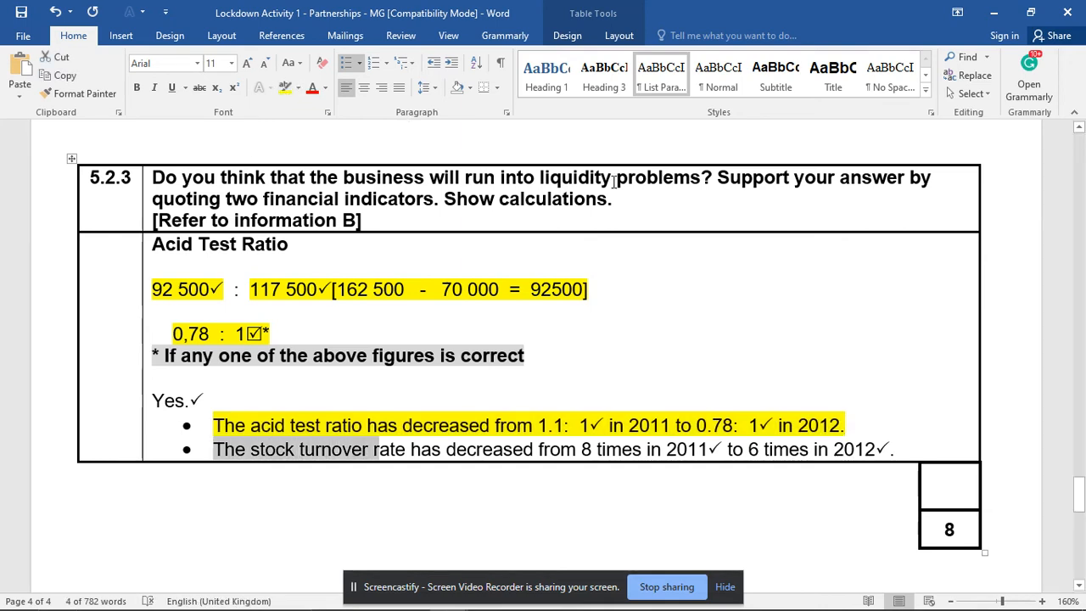
double_click(441, 179)
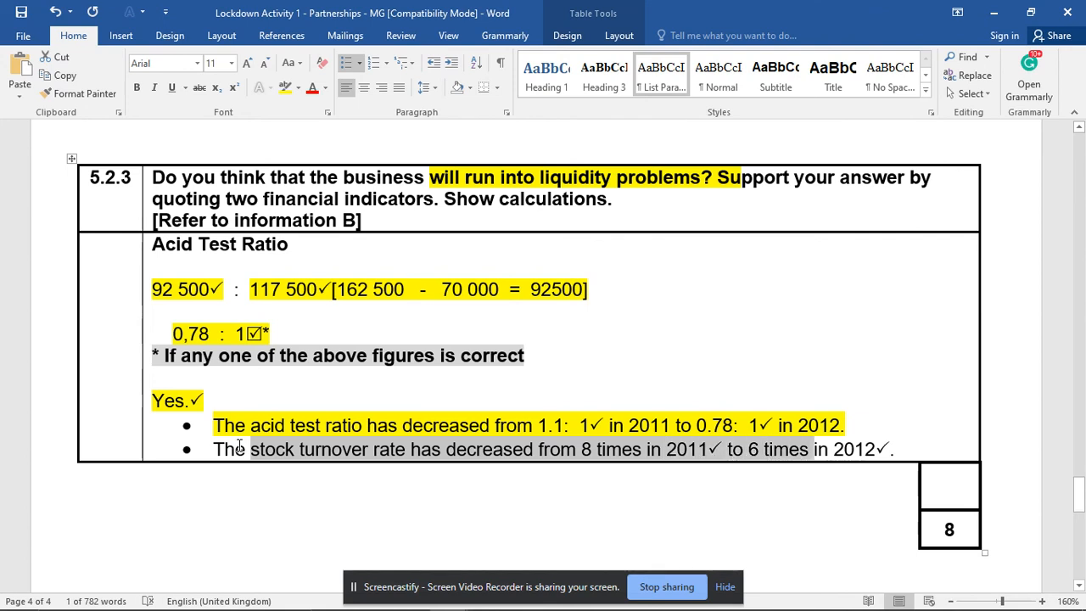
drag(249, 447, 808, 448)
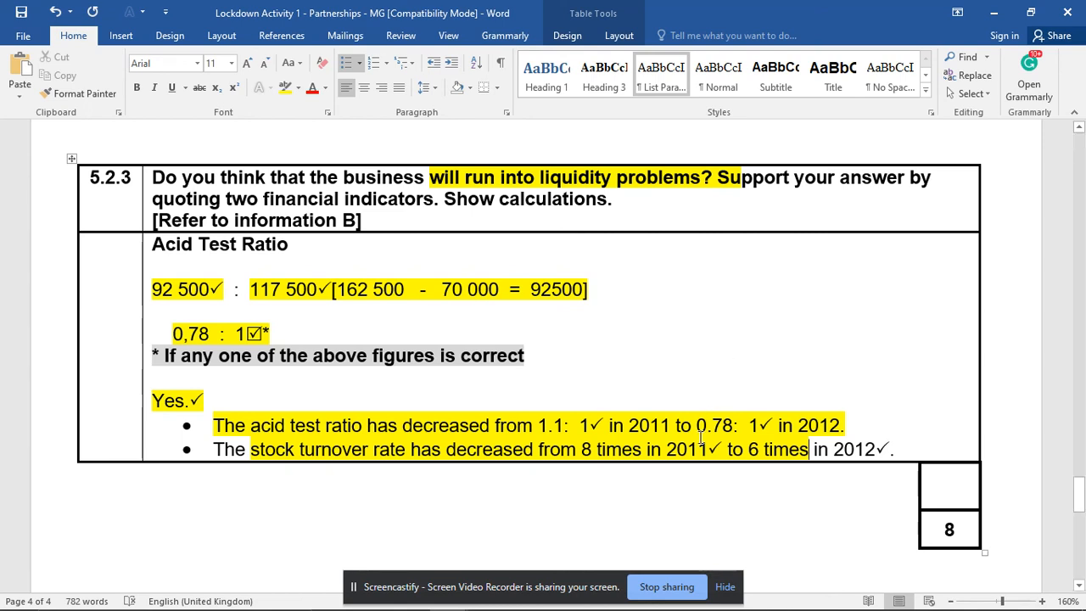
mouse_move(682, 553)
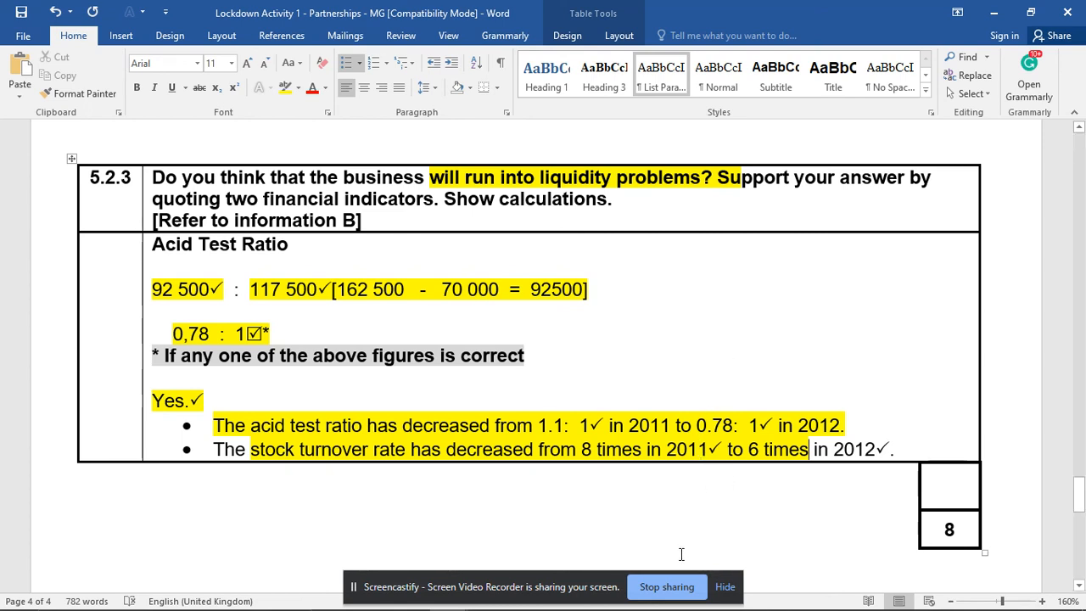